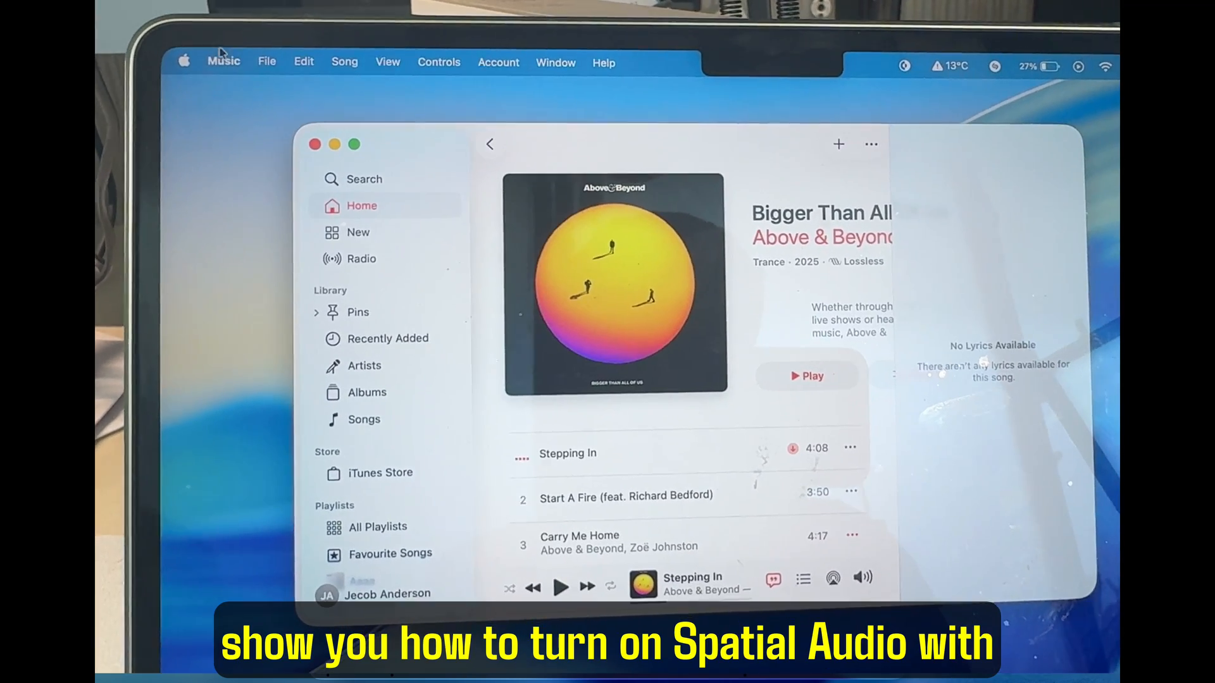
- Open Music Settings on the Playback tab and scroll down to the Spatial Audio section
{"action": "left_click", "coordinate": [266, 62]}
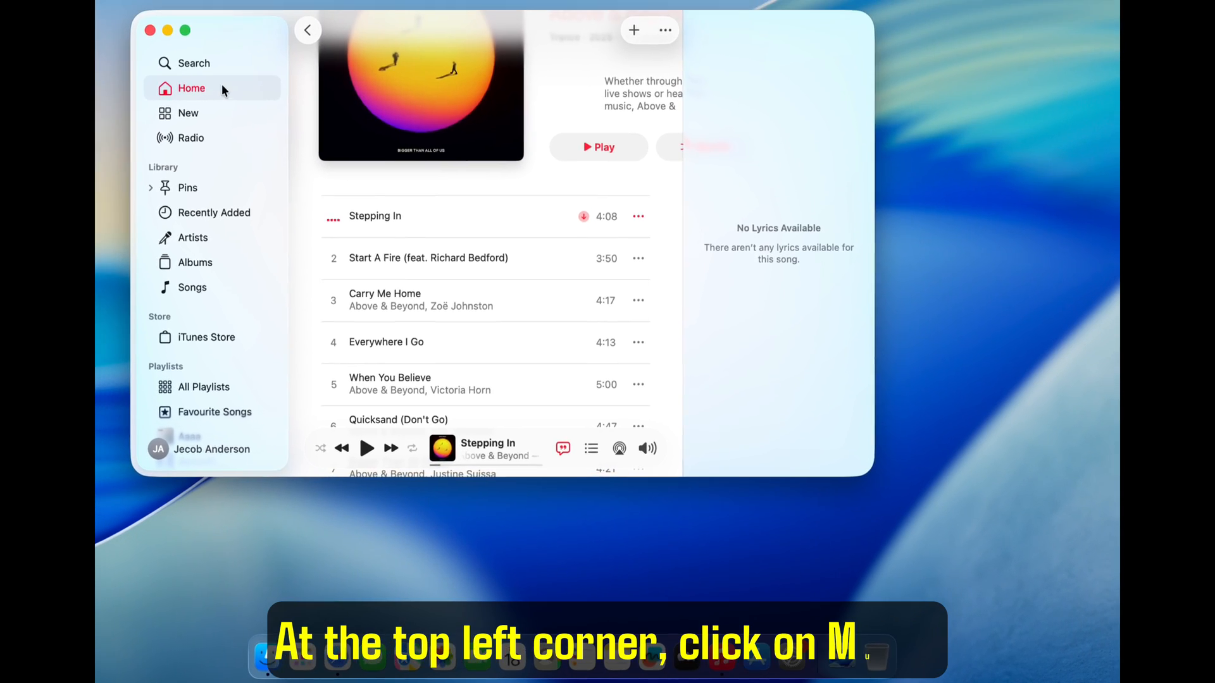
{"action": "left_click", "coordinate": [151, 13]}
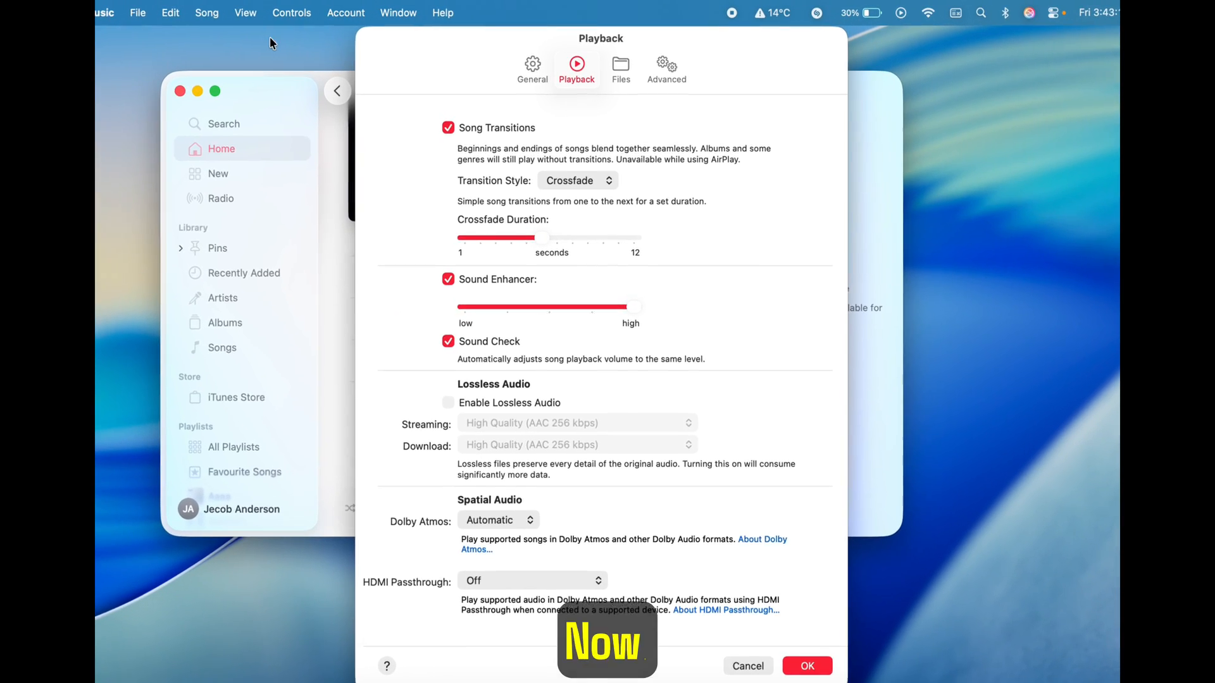
{"action": "left_click", "coordinate": [514, 69]}
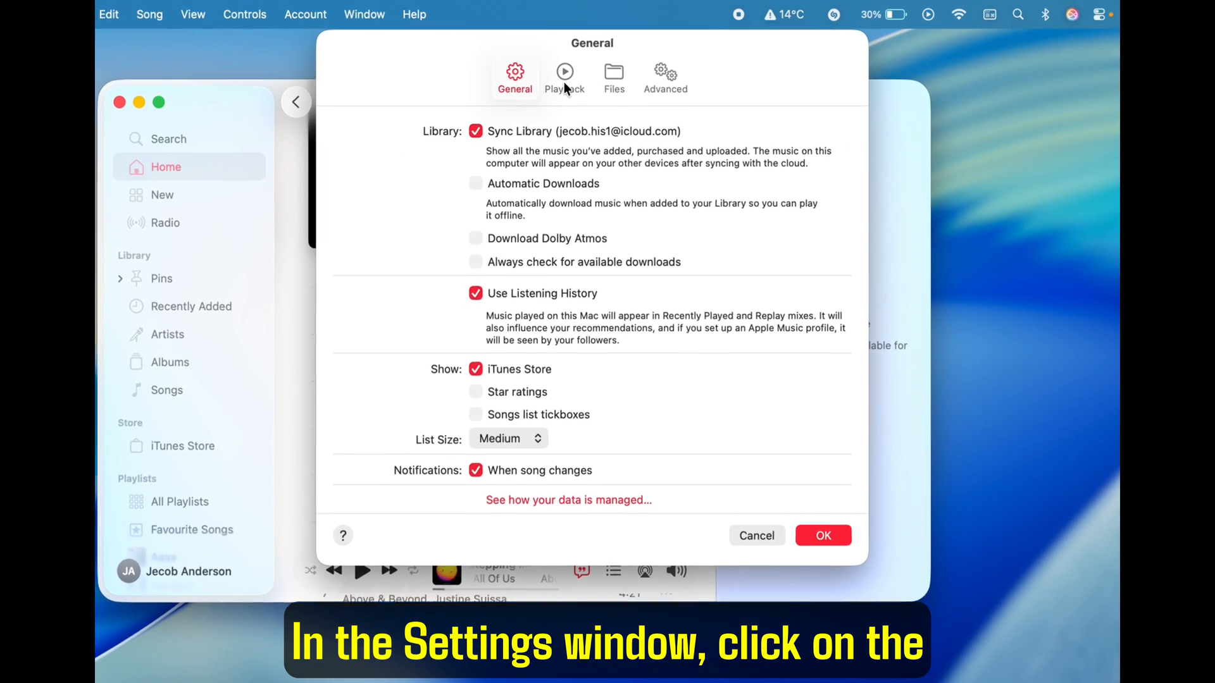
{"action": "left_click", "coordinate": [563, 78]}
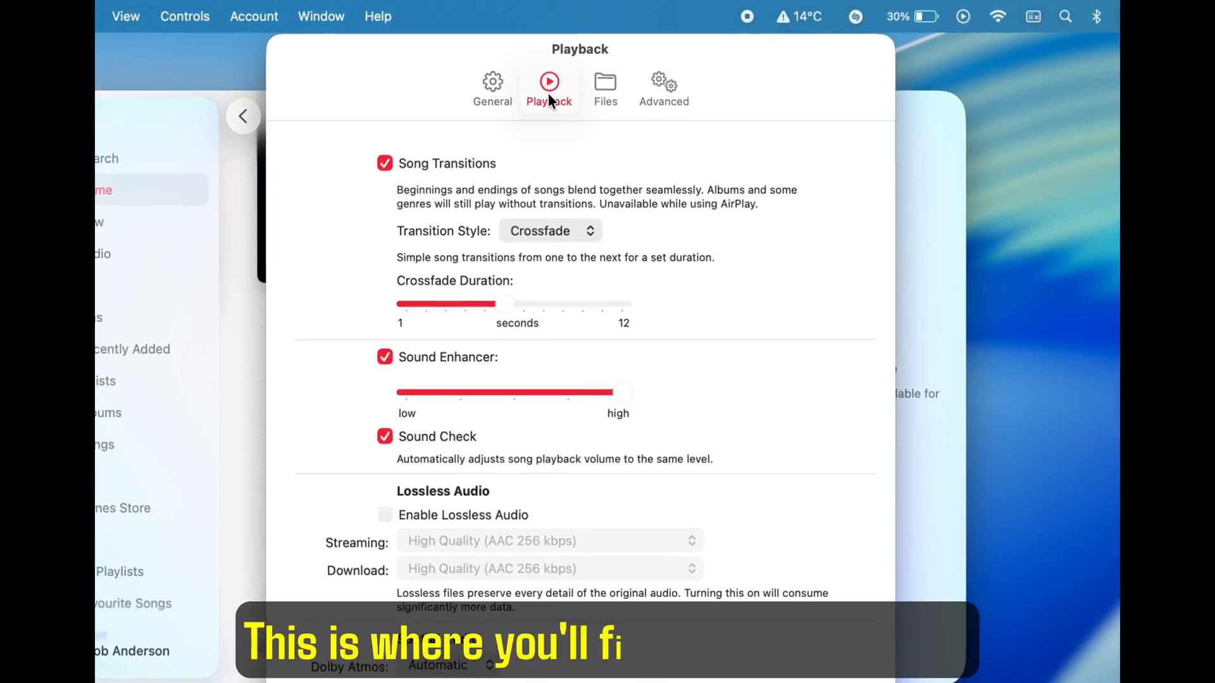
{"action": "scroll", "scroll_direction": "down", "scroll_amount": 3}
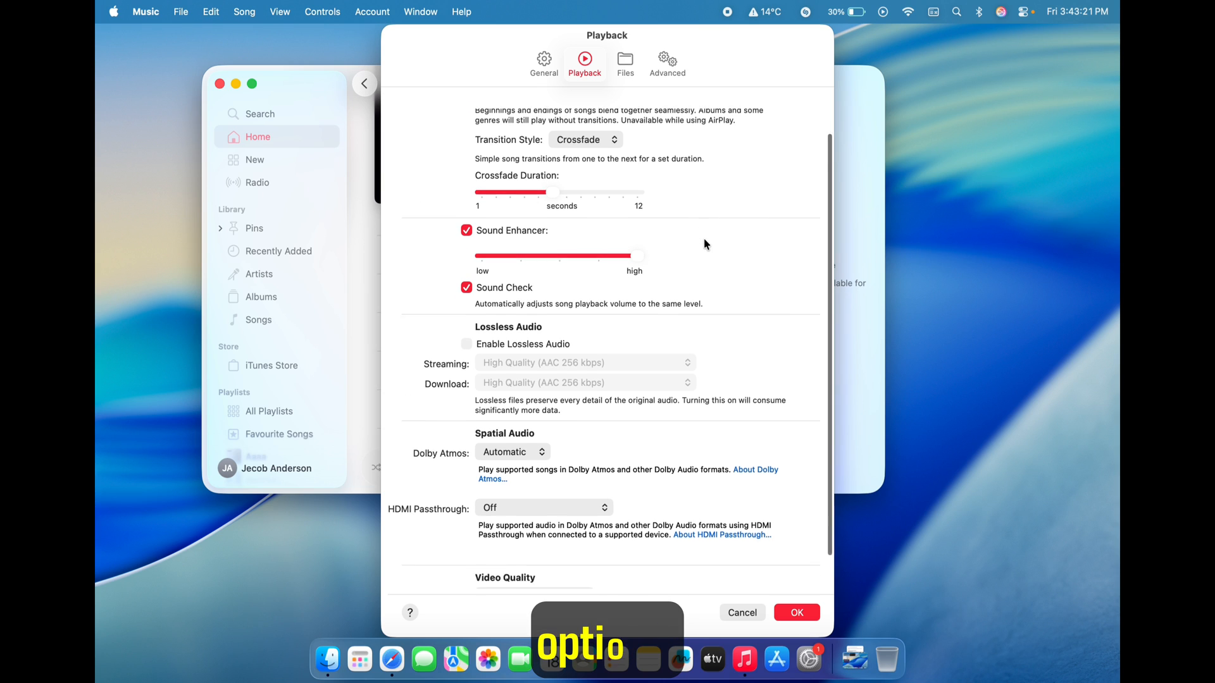
{"action": "scroll", "scroll_direction": "down", "scroll_amount": 3}
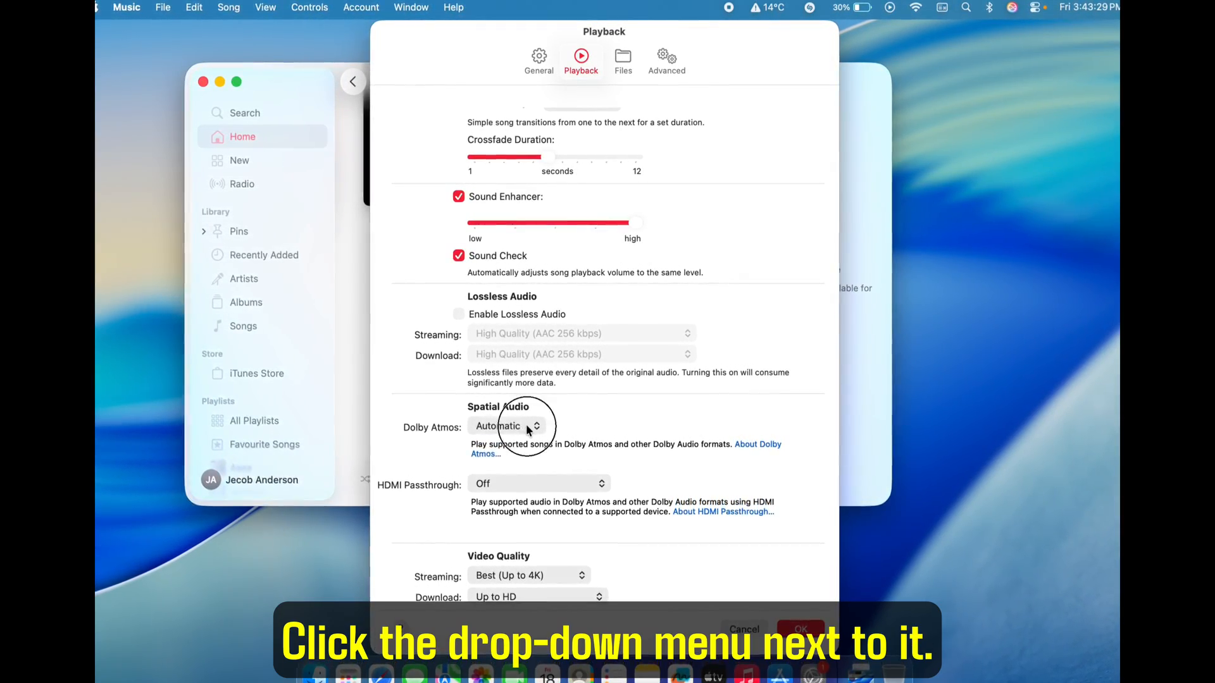
- Switch Dolby Atmos from Automatic to Always On and confirm Turn On in the speaker alert
{"action": "left_click", "coordinate": [508, 425]}
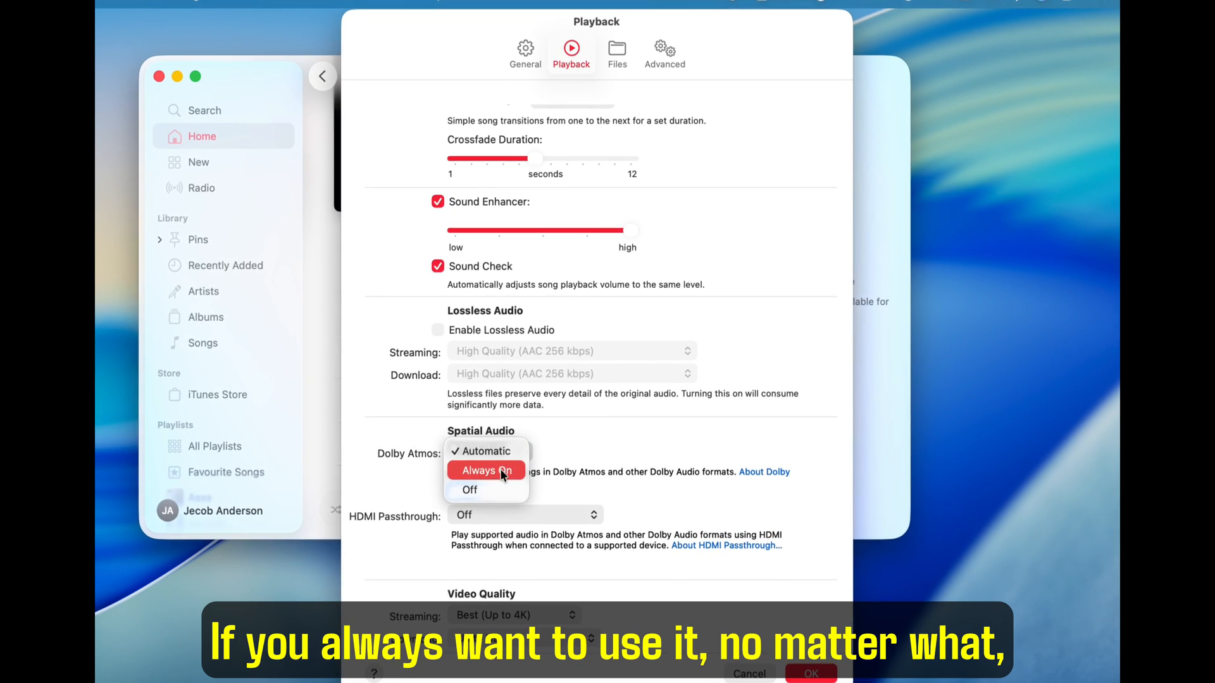
{"action": "left_click", "coordinate": [486, 470]}
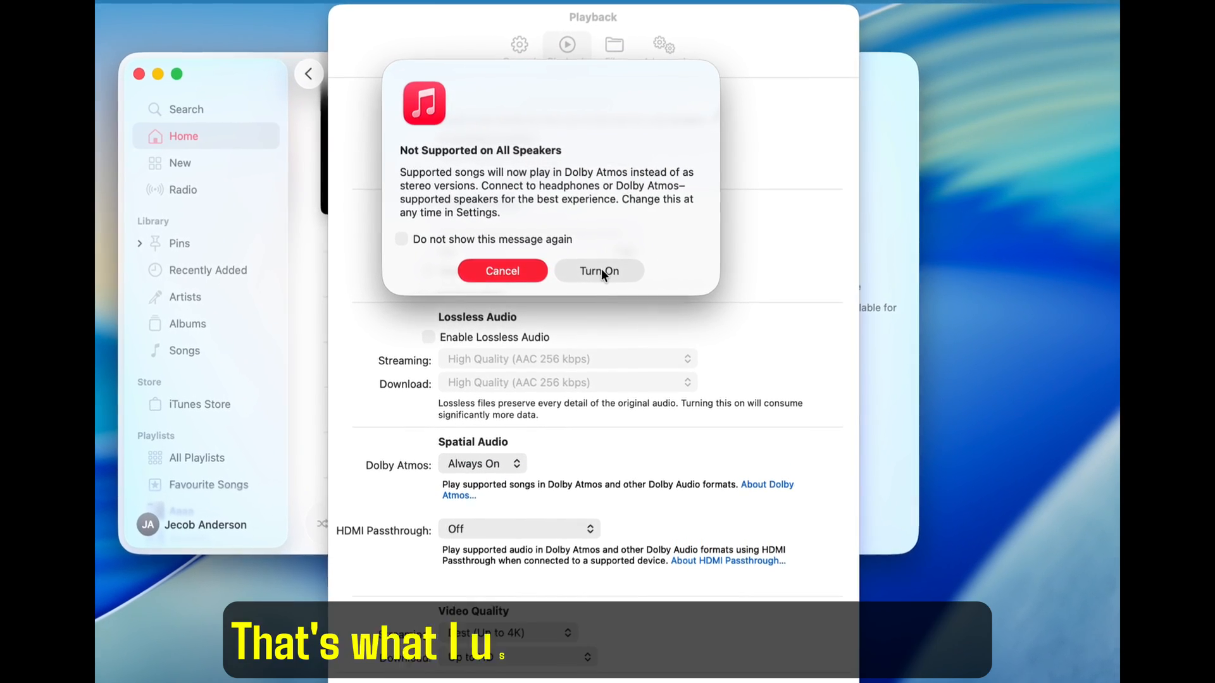
{"action": "left_click", "coordinate": [599, 270]}
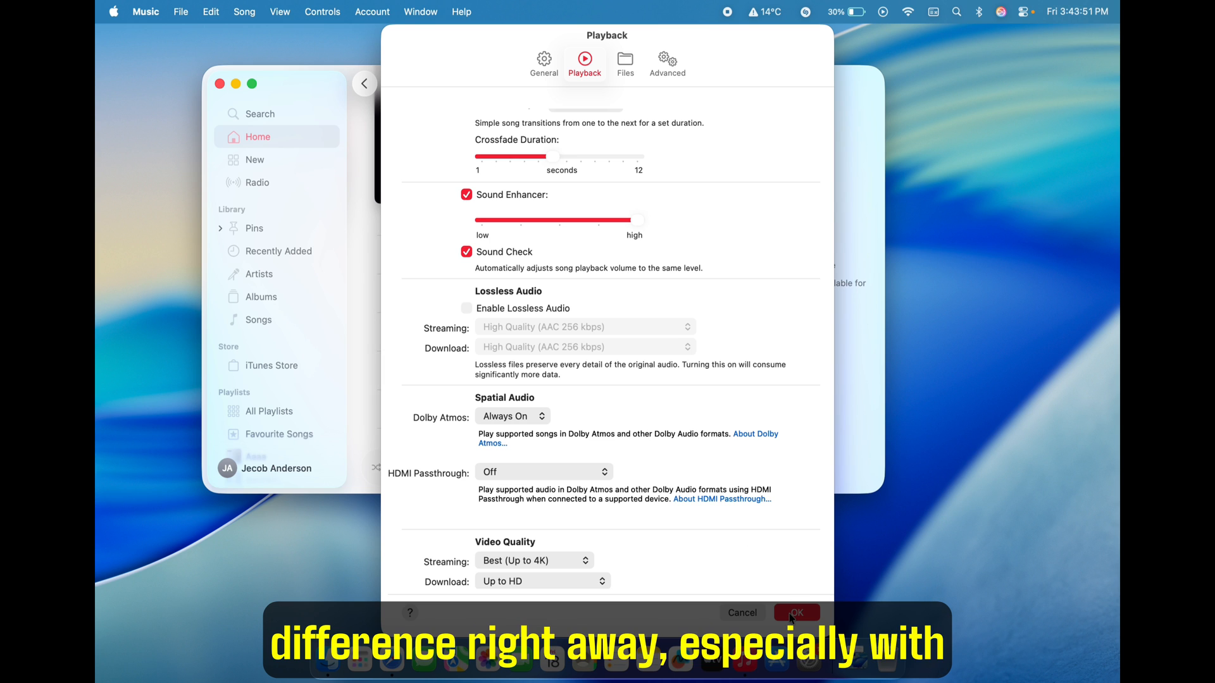
- Close Settings with OK, then open the Deep Focus album from Recently Added and play it
{"action": "left_click", "coordinate": [796, 613]}
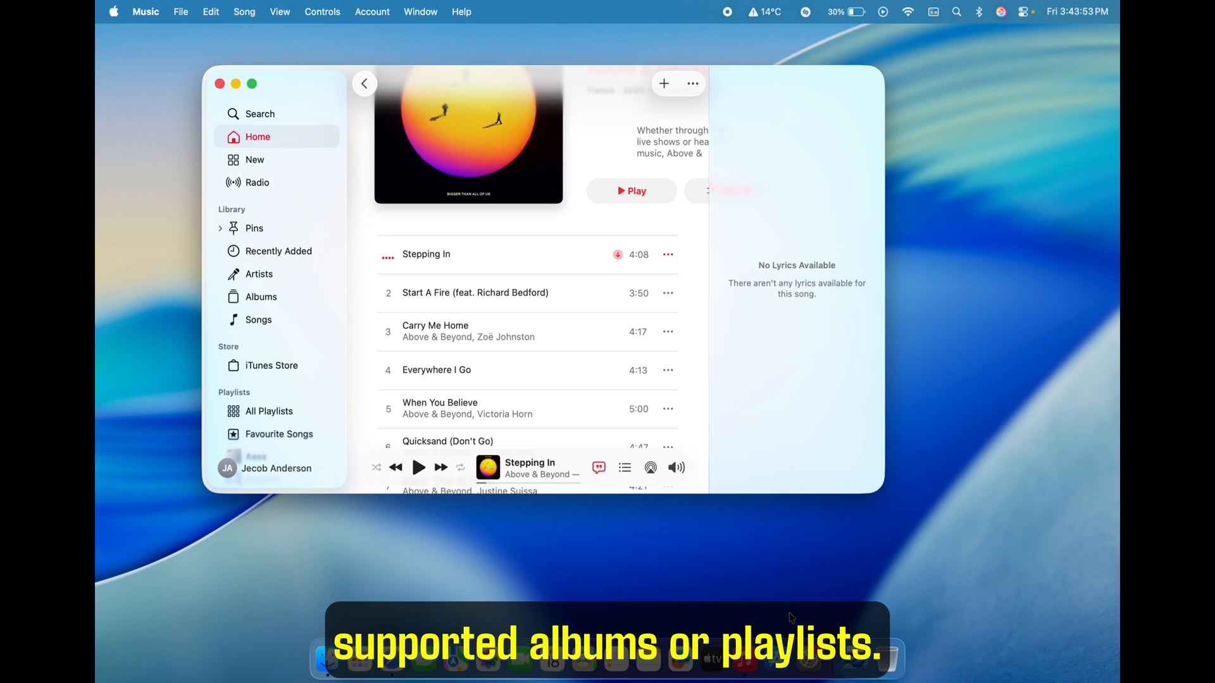
{"action": "mouse_move", "coordinate": [293, 235]}
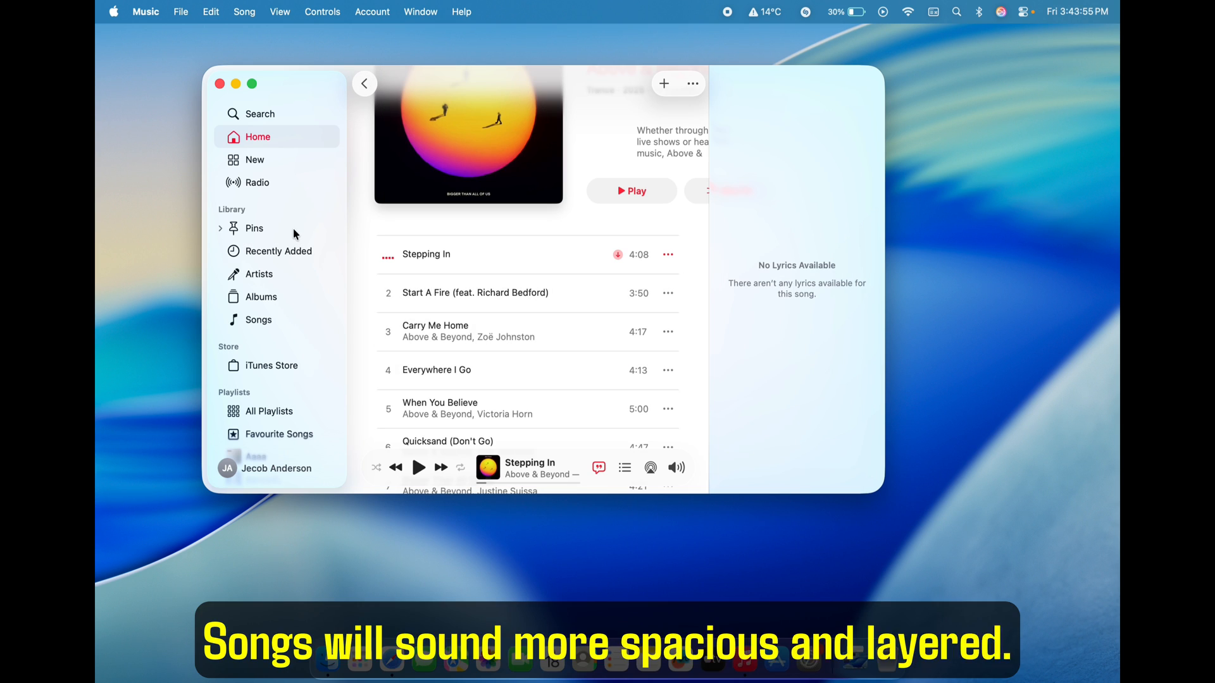
{"action": "left_click", "coordinate": [280, 251]}
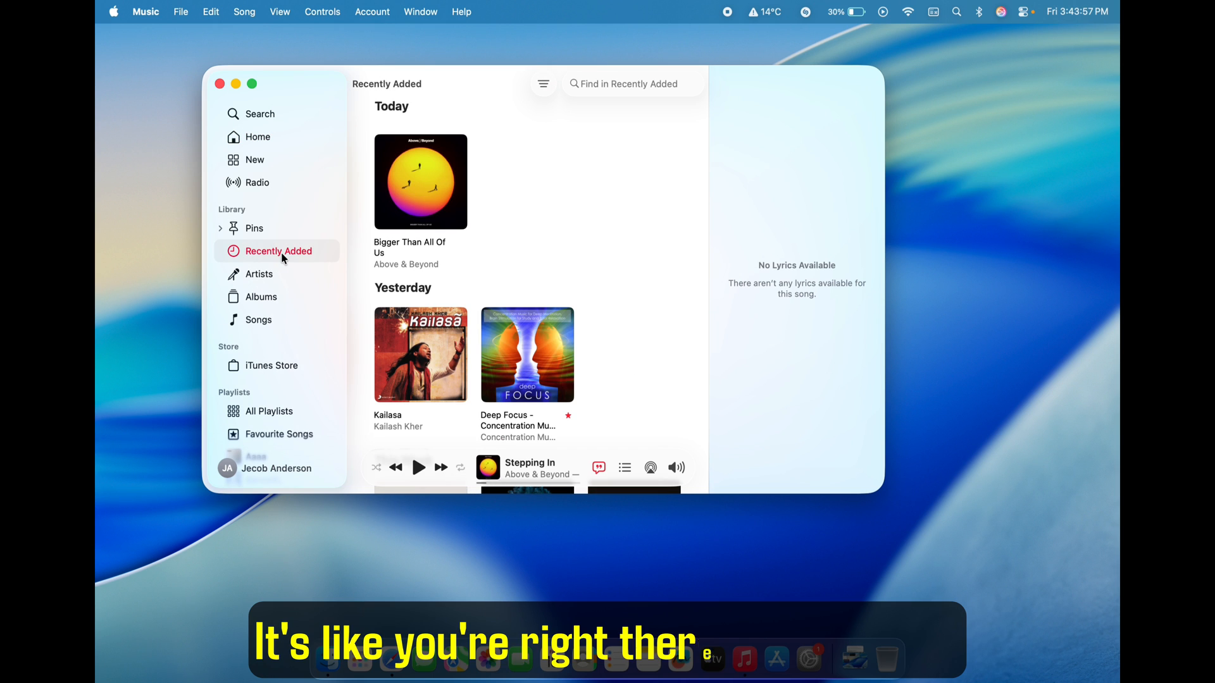
{"action": "mouse_move", "coordinate": [496, 279]}
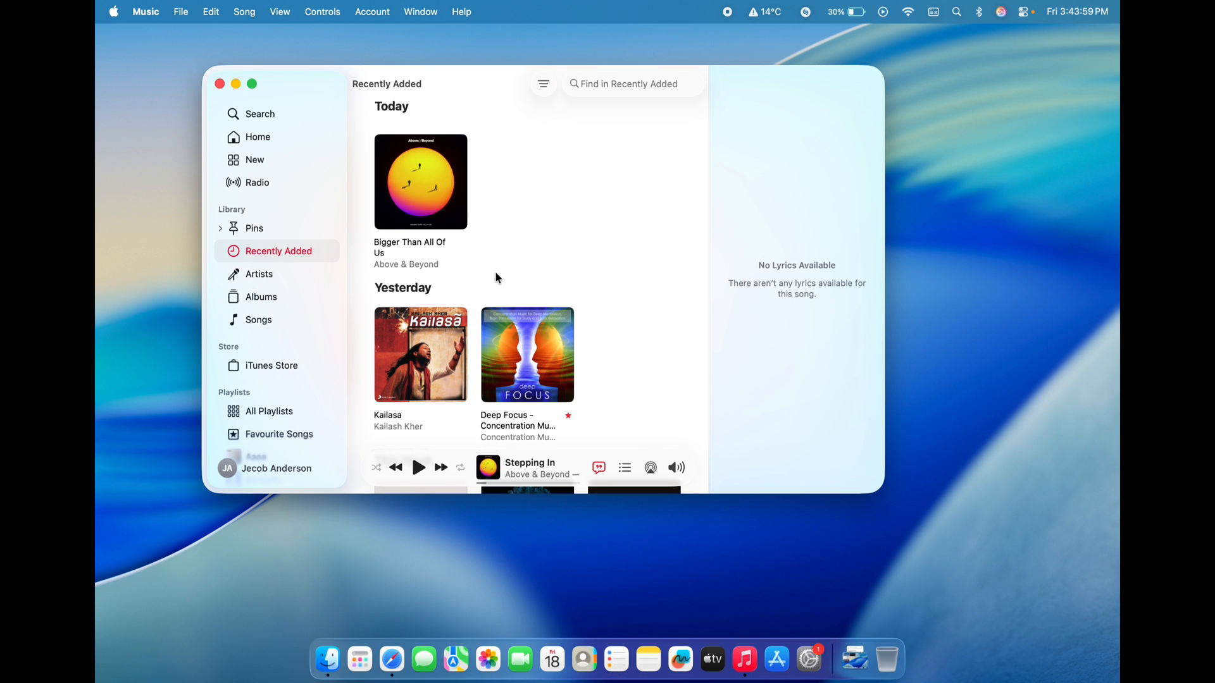
{"action": "double_click", "coordinate": [527, 354]}
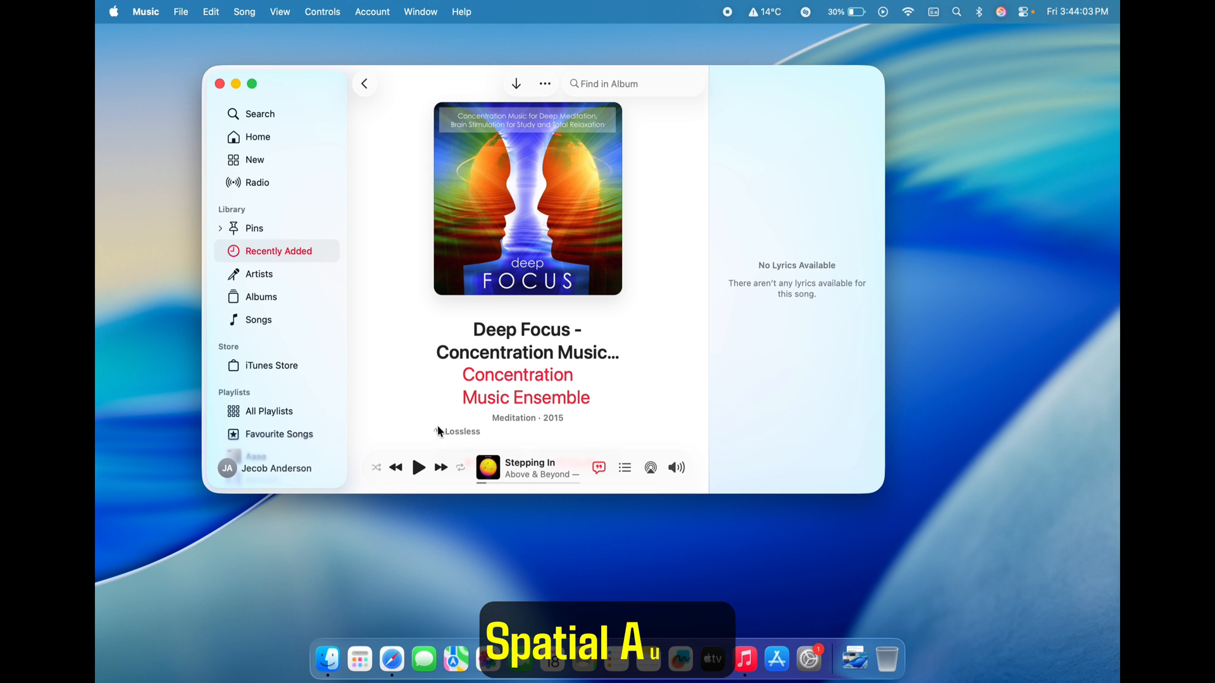
{"action": "left_click", "coordinate": [418, 467]}
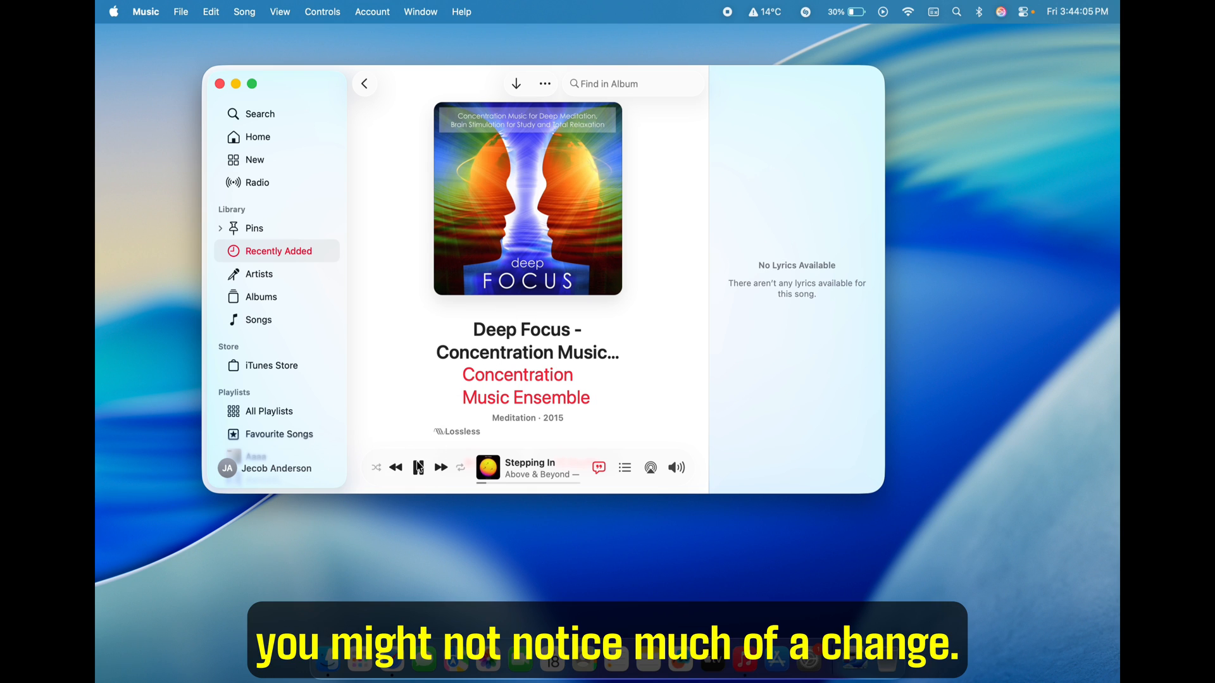
{"action": "left_click", "coordinate": [418, 467]}
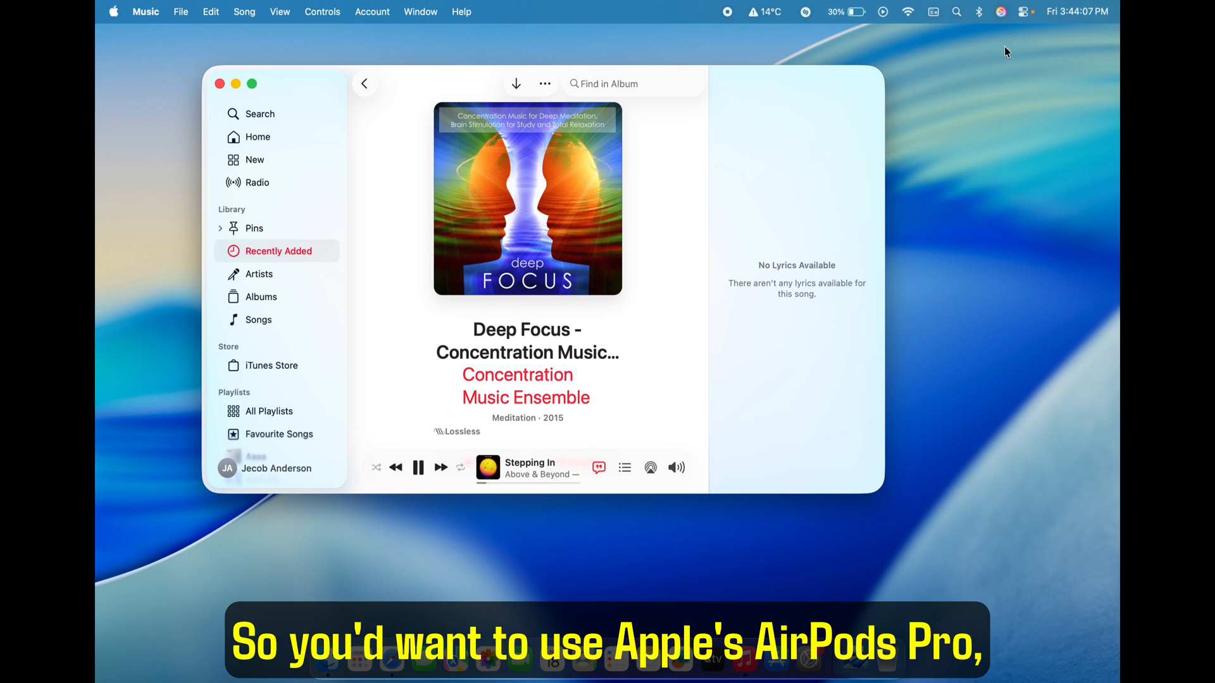
- Browse the Sound output devices in Control Center, then return to the main Control Center view
{"action": "left_click", "coordinate": [1024, 11]}
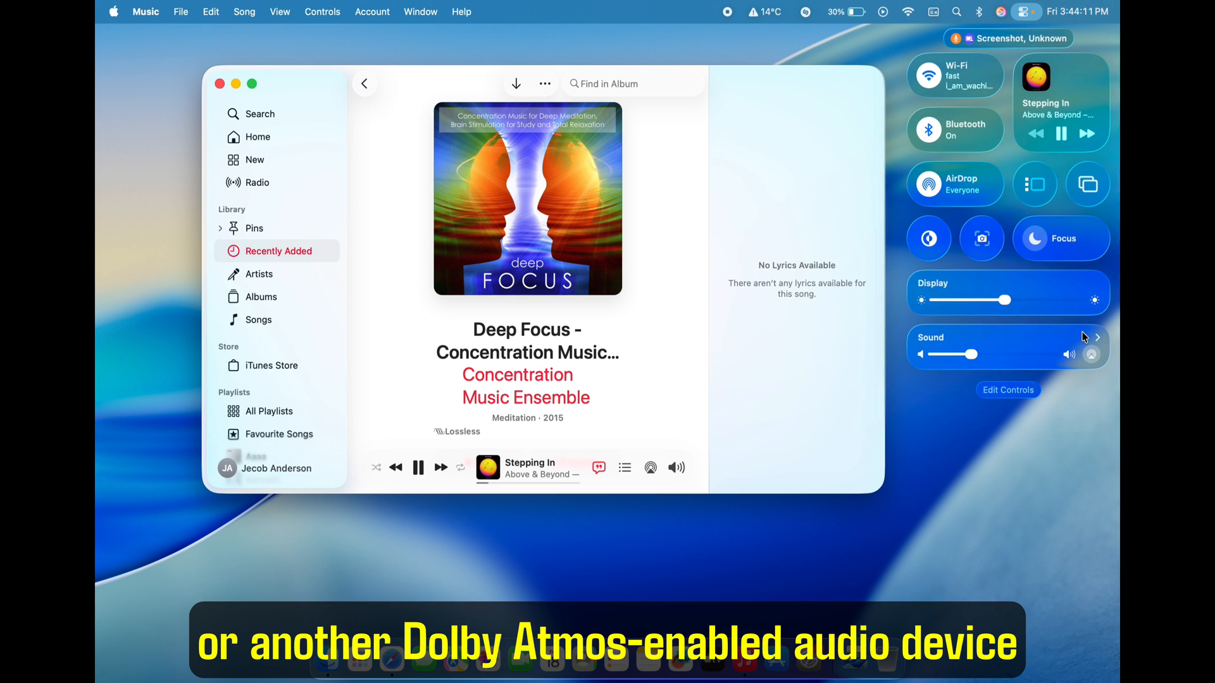
{"action": "left_click", "coordinate": [1095, 336]}
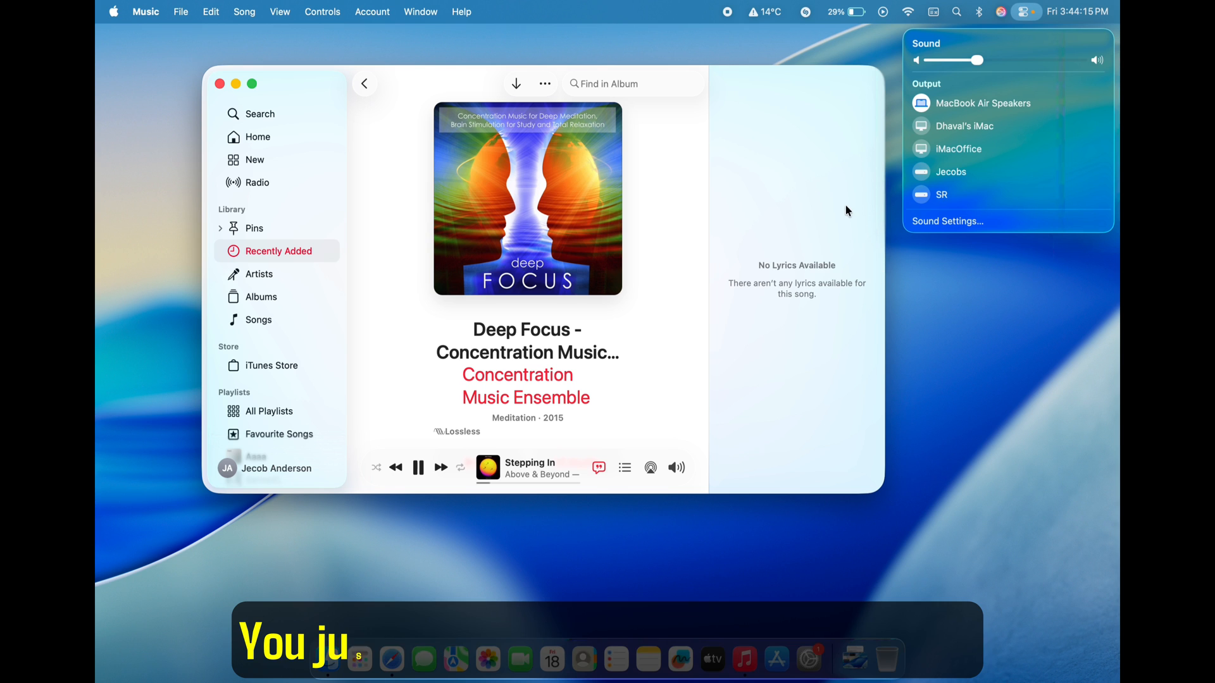
{"action": "mouse_move", "coordinate": [994, 52]}
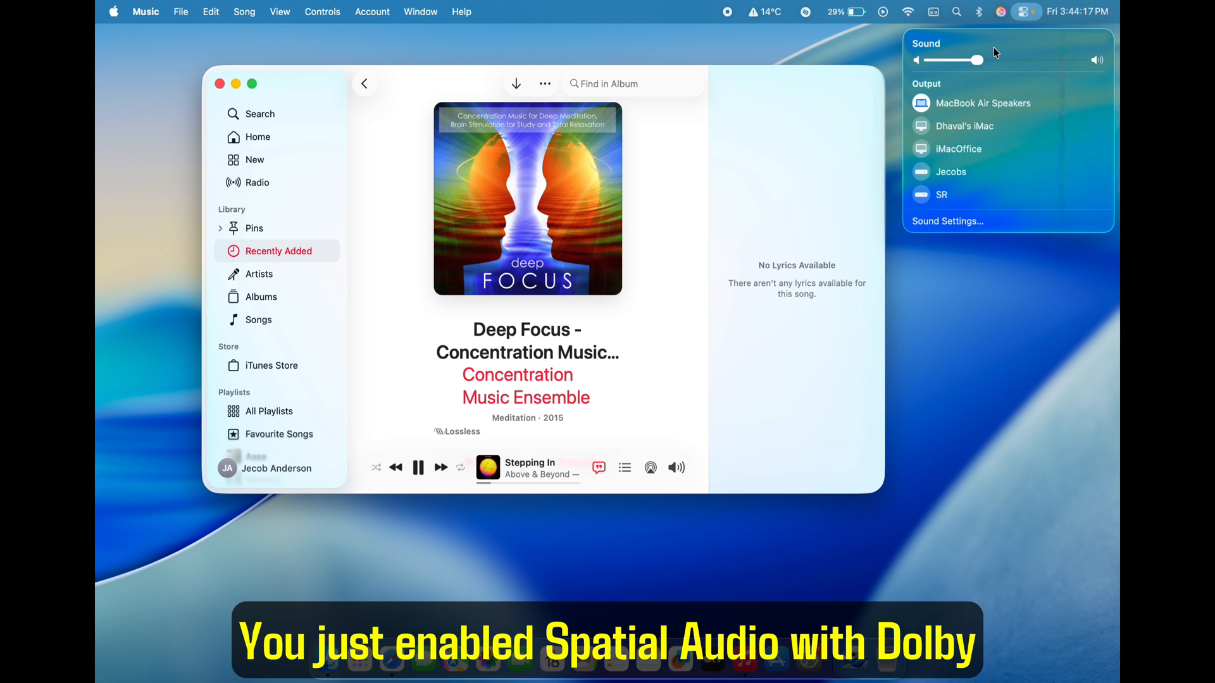
{"action": "left_click", "coordinate": [1024, 12]}
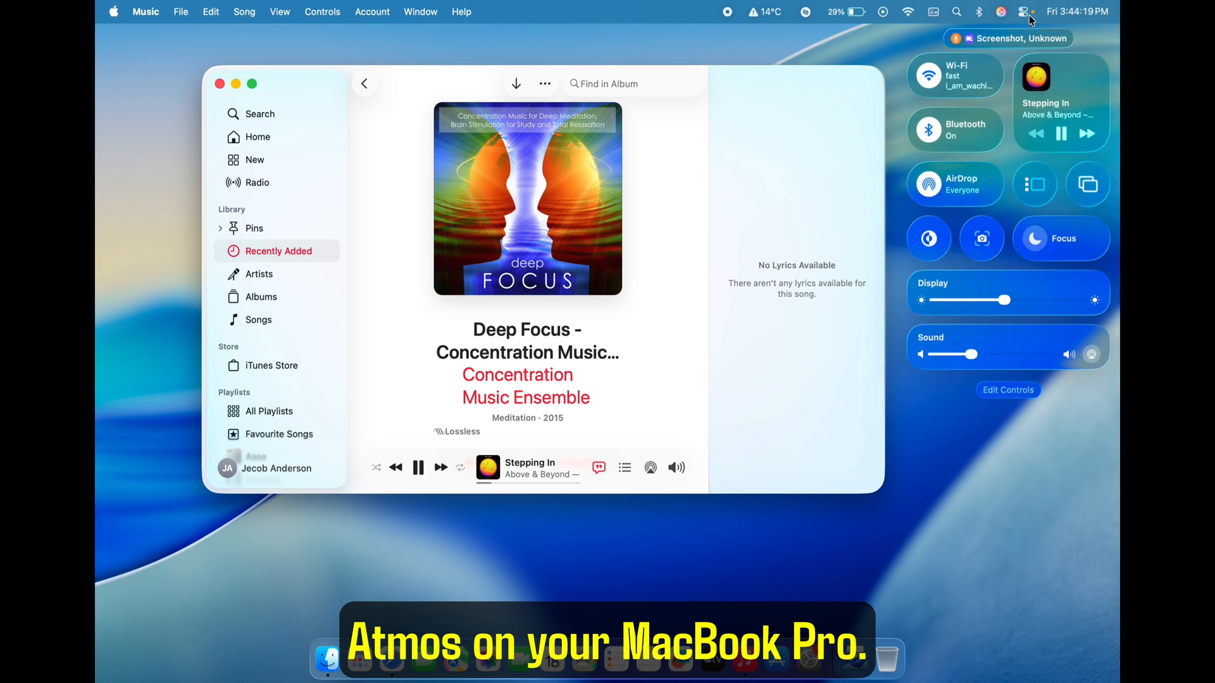